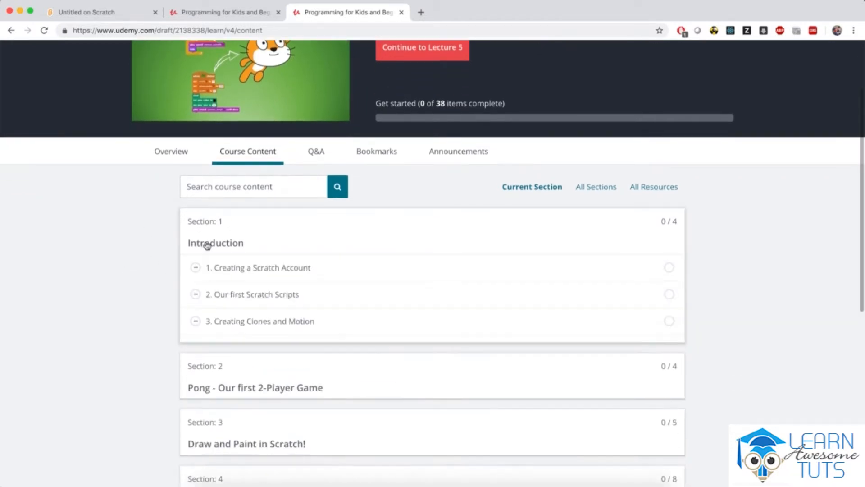
Scroll through the course outline's six sections, from Introduction down to Pac-Man
scroll("down", 3)
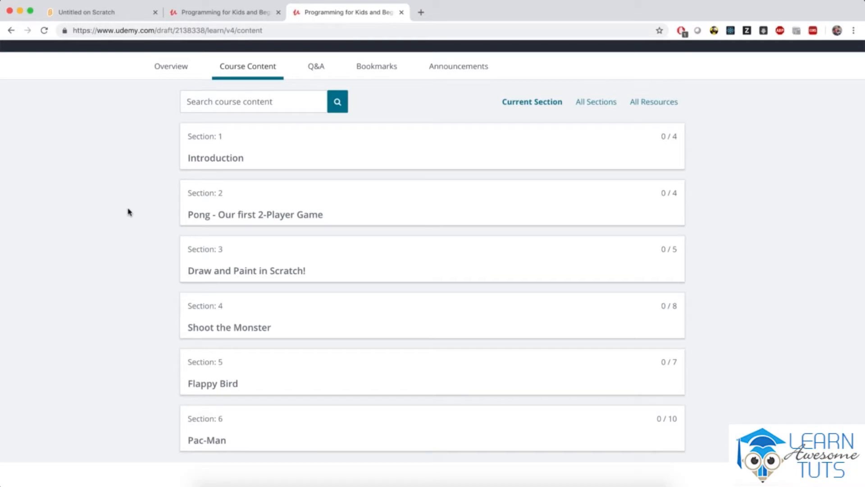
mouse_move(242, 216)
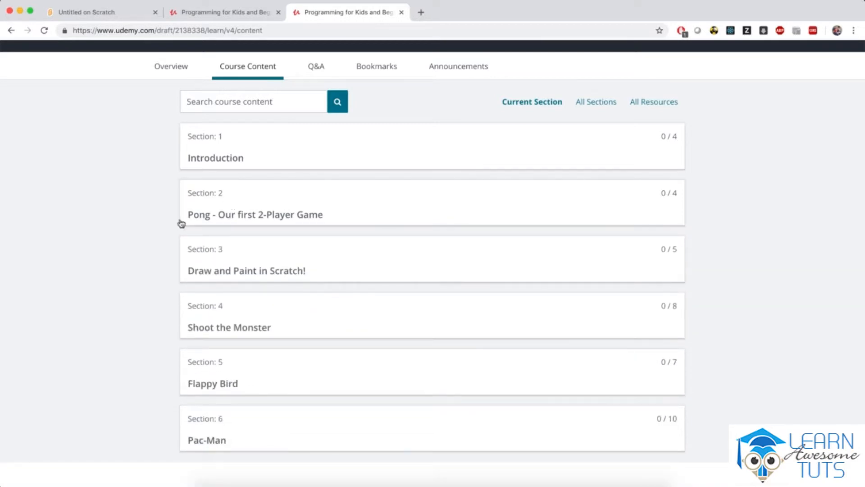
scroll("down", 3)
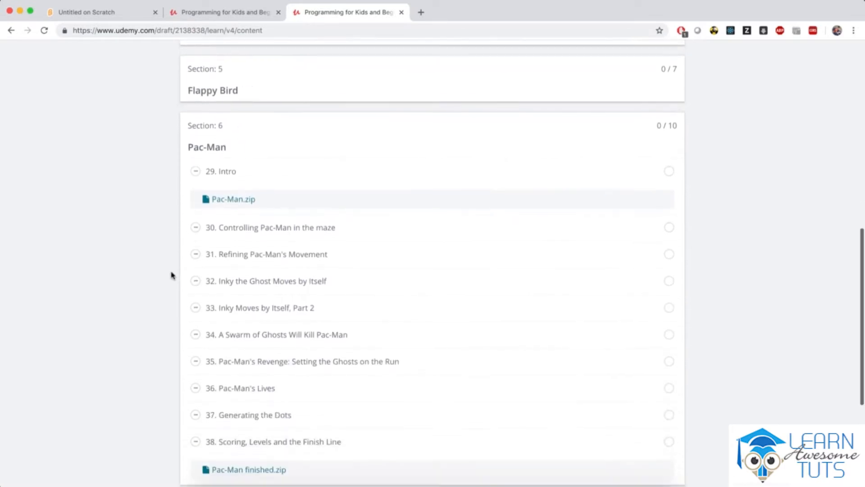
scroll("down", 3)
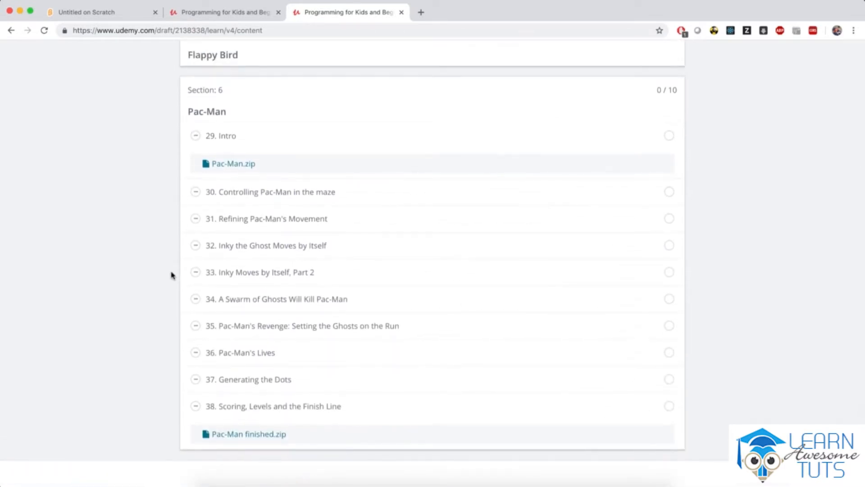
scroll("down", 3)
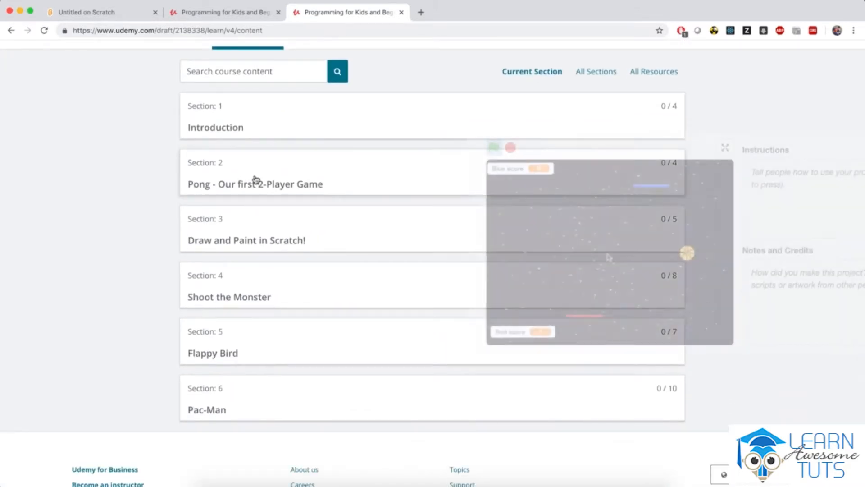
Expand Shoot the Monster, scroll its eight lessons, and expand the next section
left_click(254, 184)
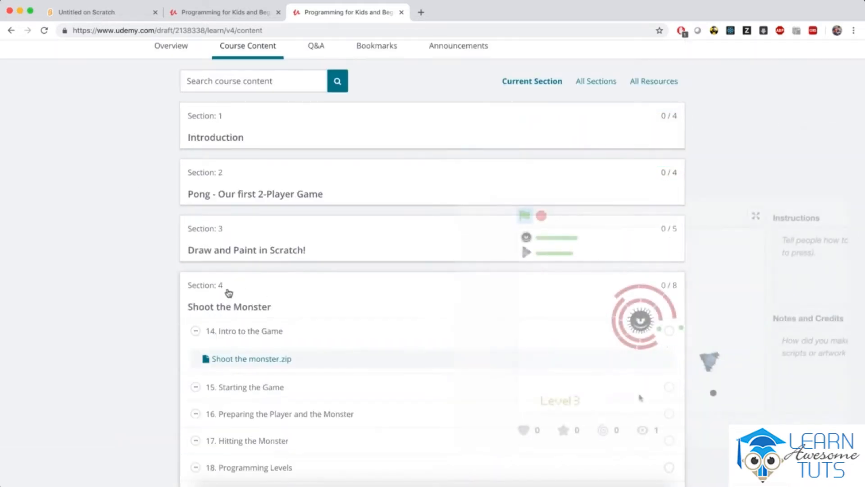
scroll("down", 3)
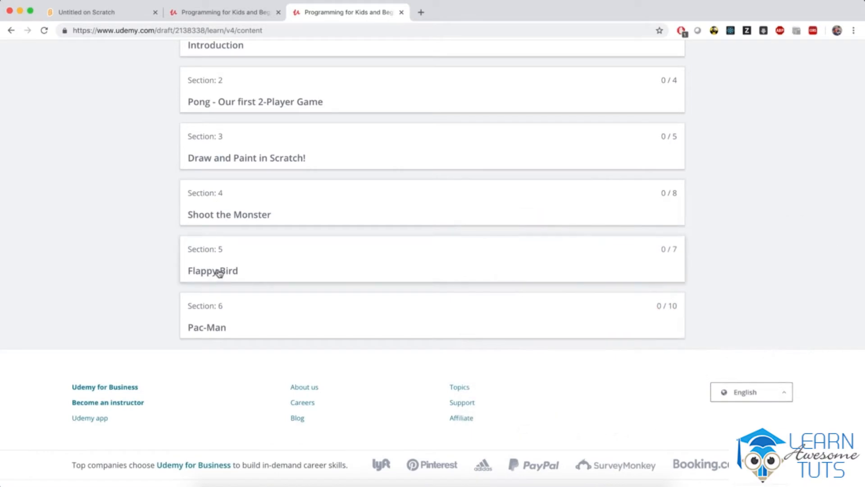
left_click(212, 270)
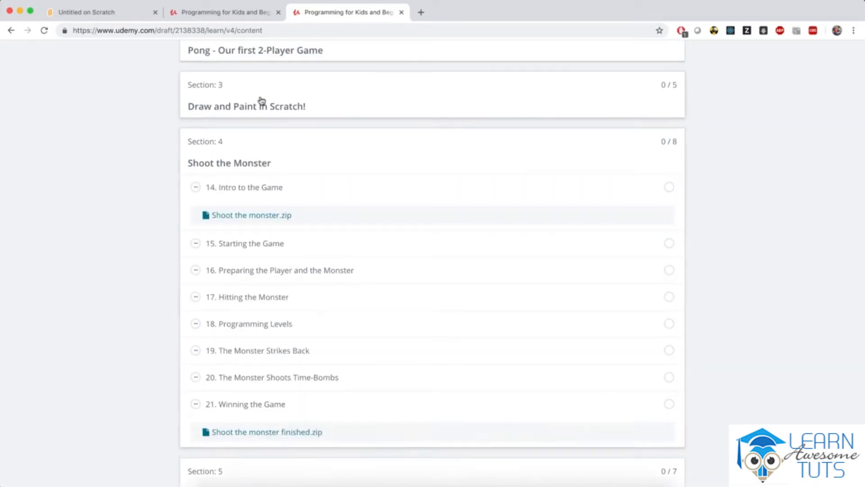
Scroll past Pong, Draw and Paint, and Shoot the Monster to the Flappy Bird lessons
scroll("down", 3)
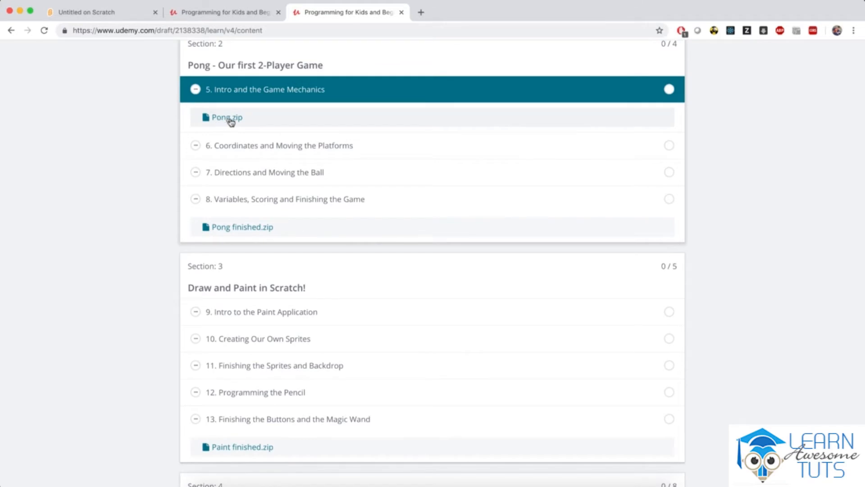
mouse_move(225, 236)
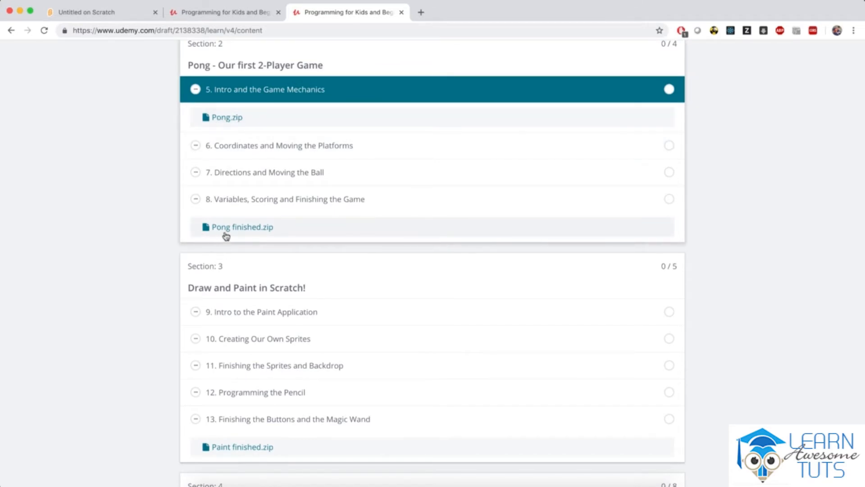
mouse_move(271, 235)
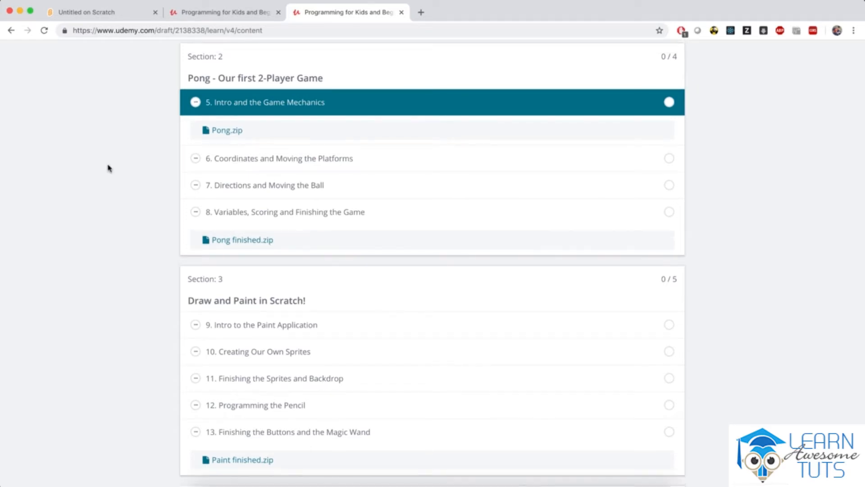
mouse_move(134, 174)
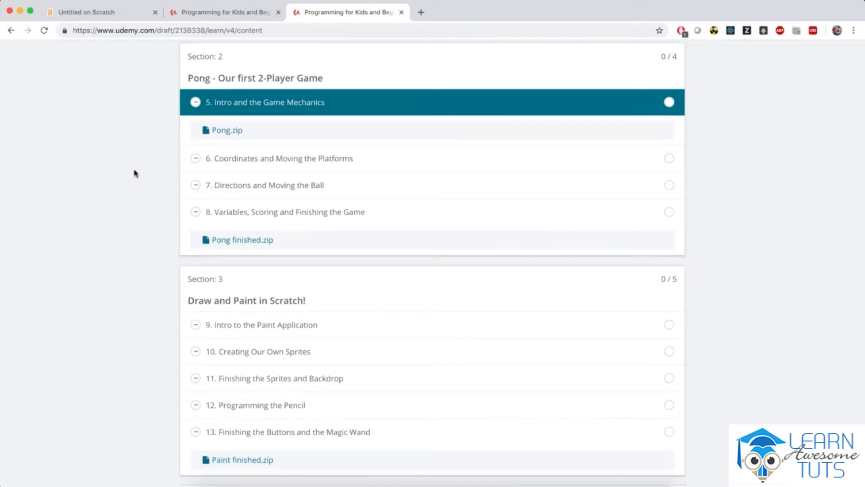
mouse_move(227, 133)
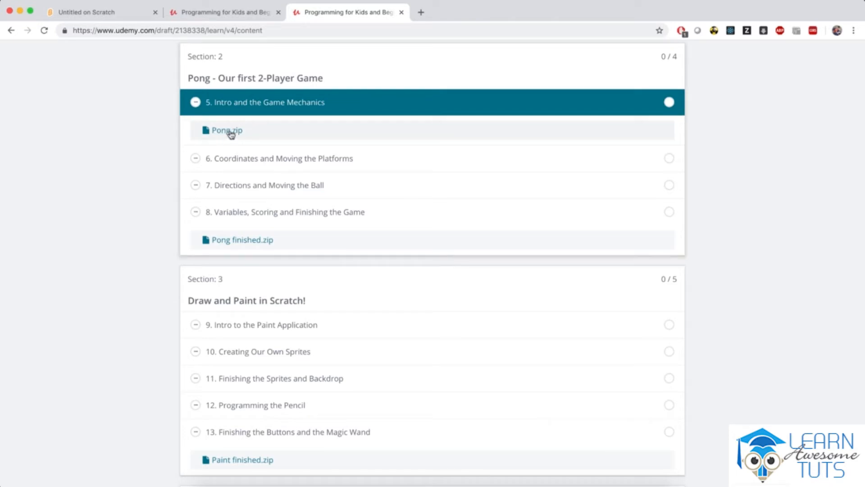
scroll("down", 3)
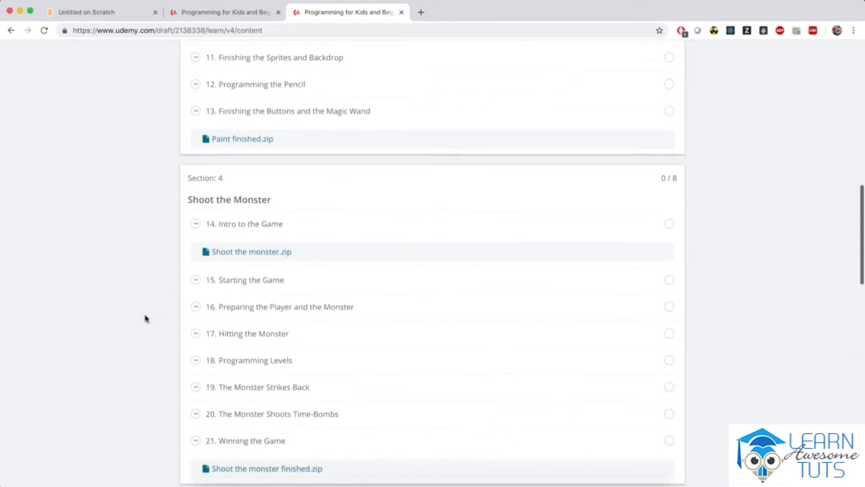
scroll("down", 3)
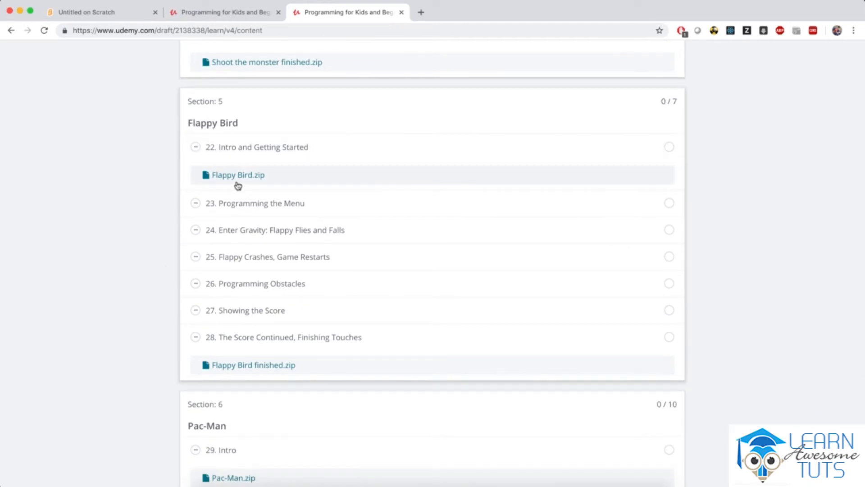
Download Flappy Bird.zip into my scratch projects, then switch to the blank Scratch project
left_click(238, 175)
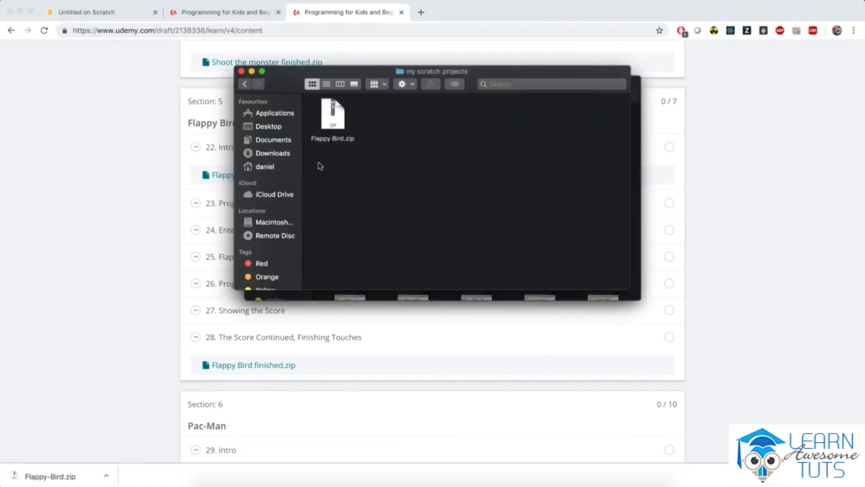
left_click(332, 116)
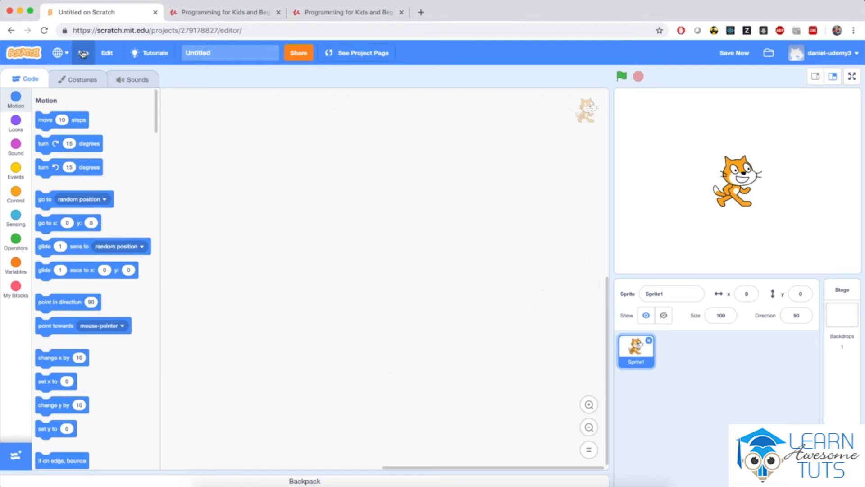
Load Flappy Bird.sb3 from the computer into Scratch, then return to Udemy
left_click(83, 52)
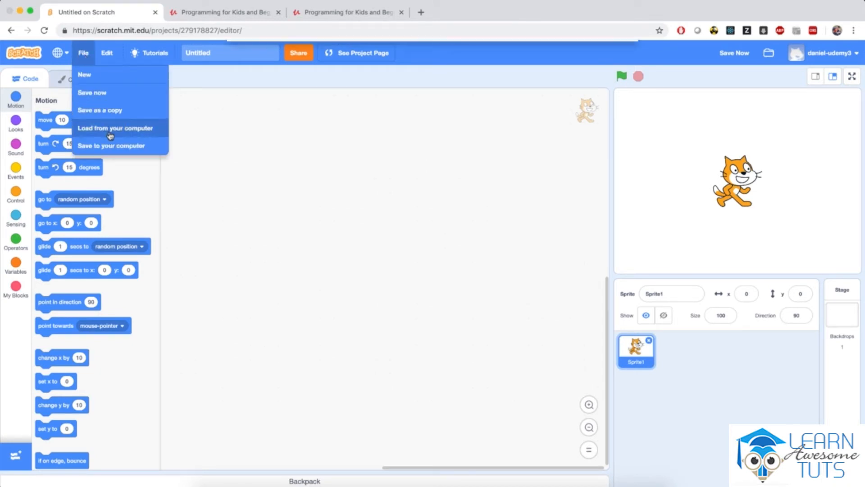
left_click(115, 128)
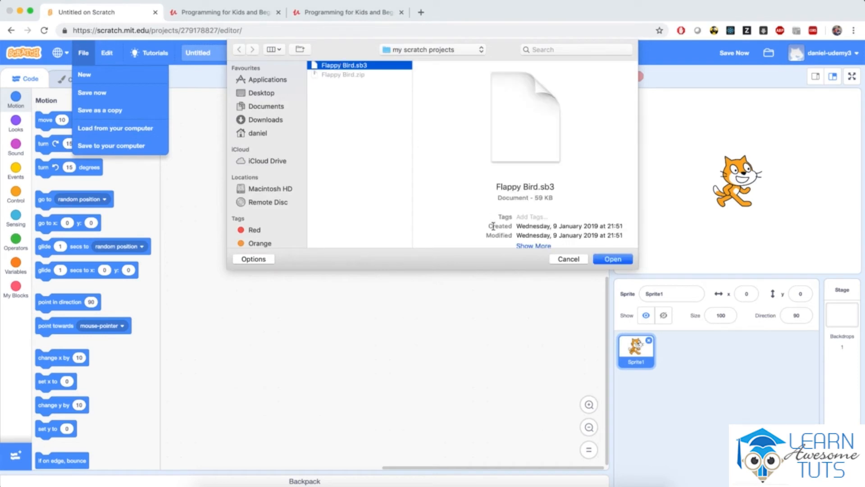
mouse_move(602, 246)
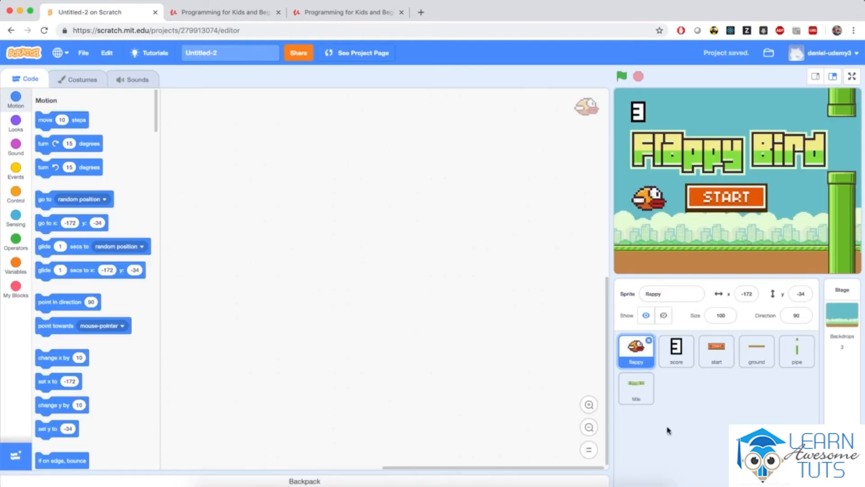
mouse_move(684, 374)
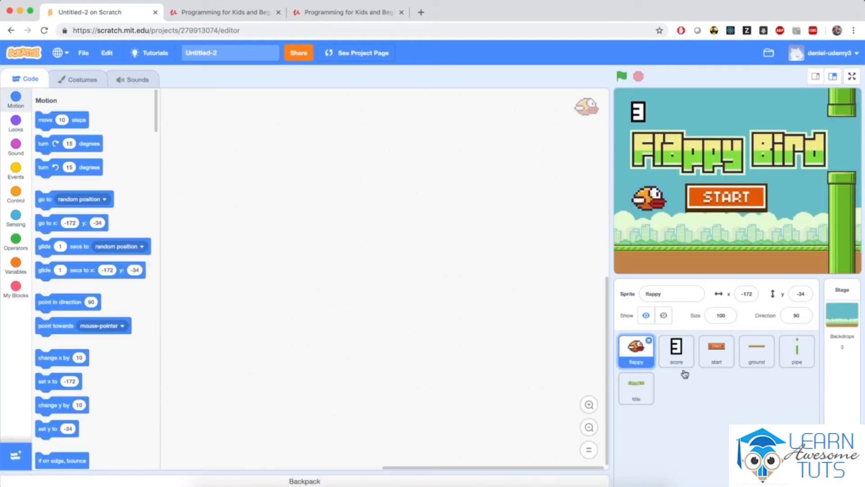
mouse_move(703, 391)
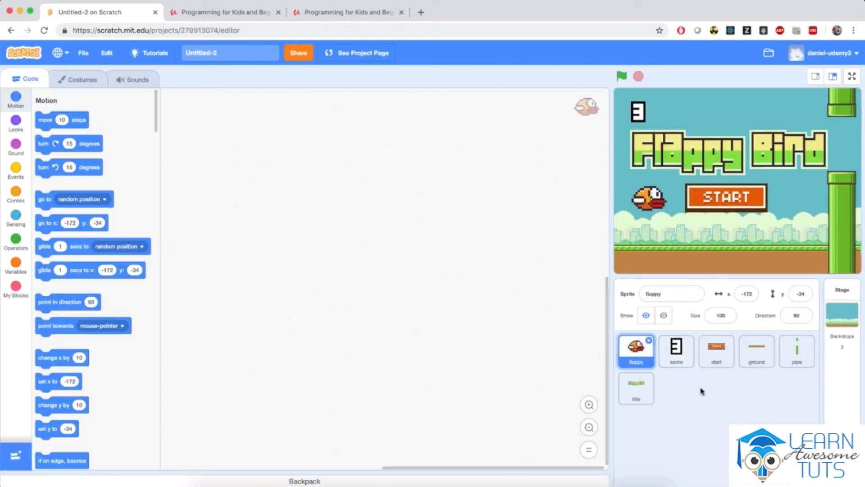
left_click(347, 12)
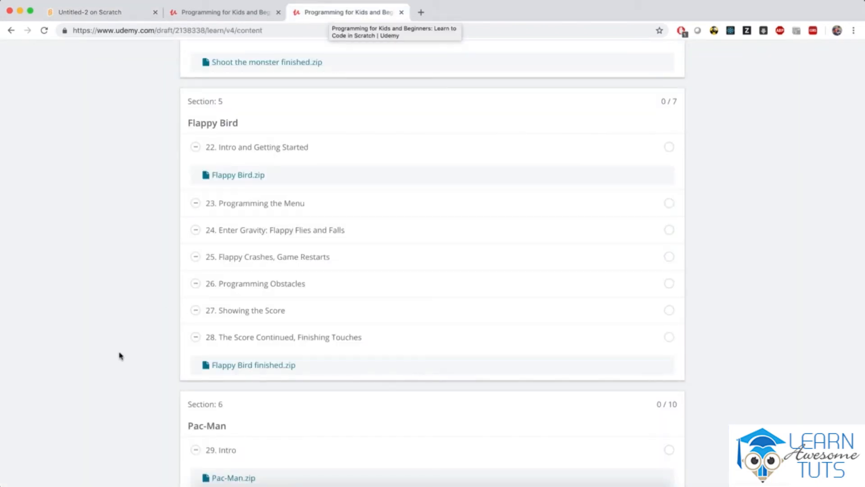
mouse_move(180, 370)
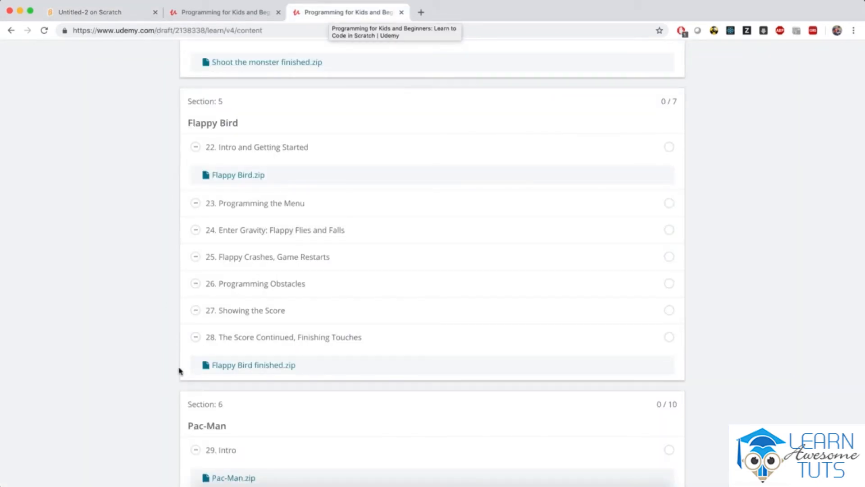
mouse_move(131, 244)
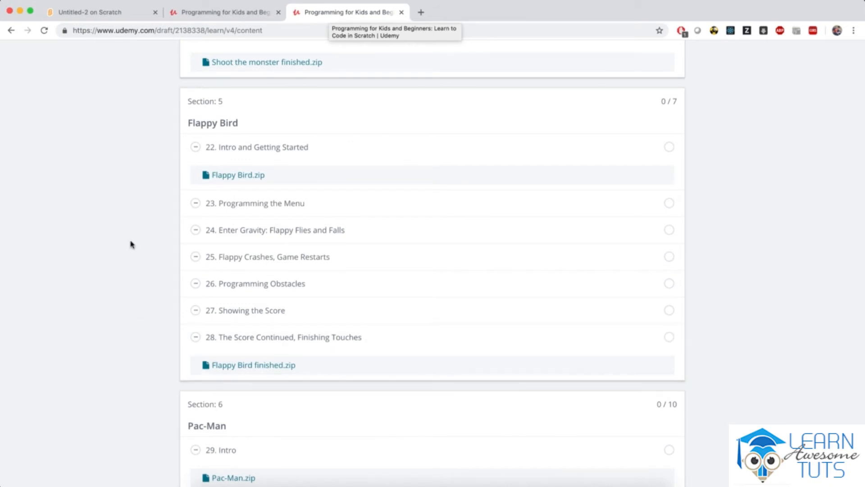
left_click(103, 13)
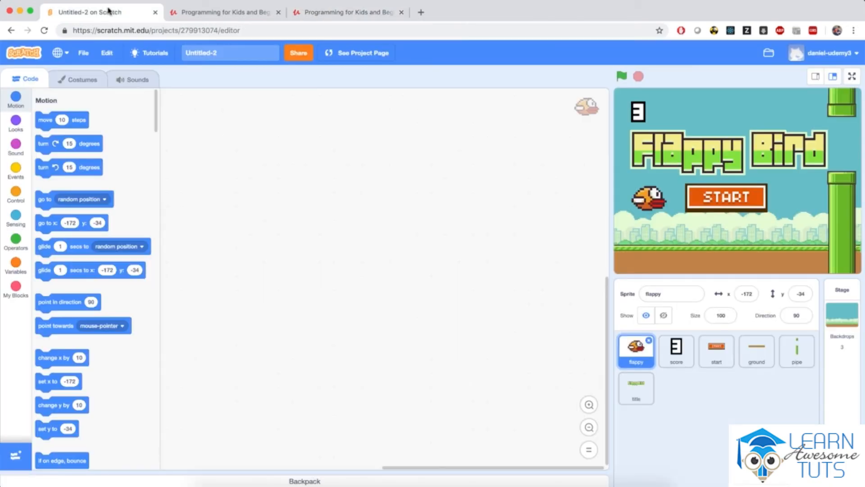
mouse_move(357, 349)
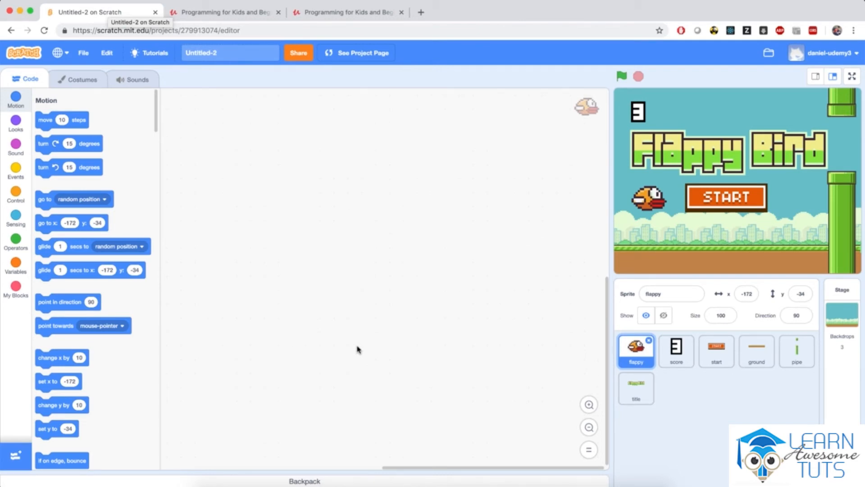
left_click(348, 12)
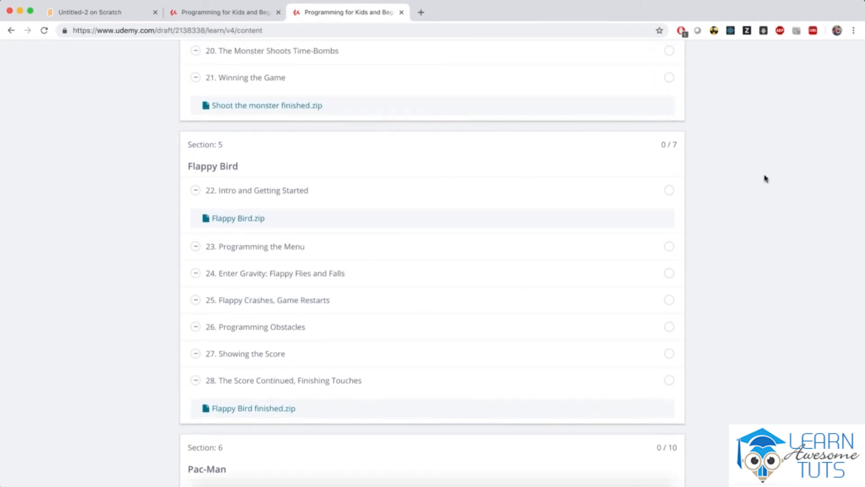
Scroll the course page and switch to the Q&A tab
scroll("down", 3)
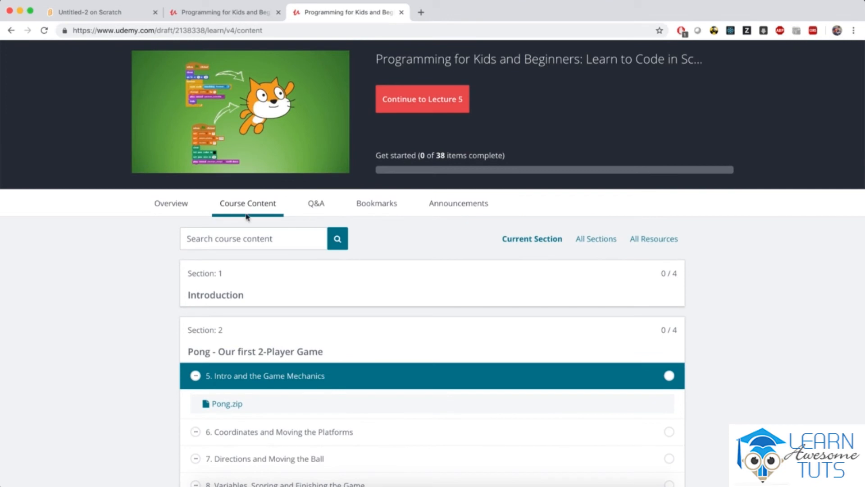
left_click(315, 203)
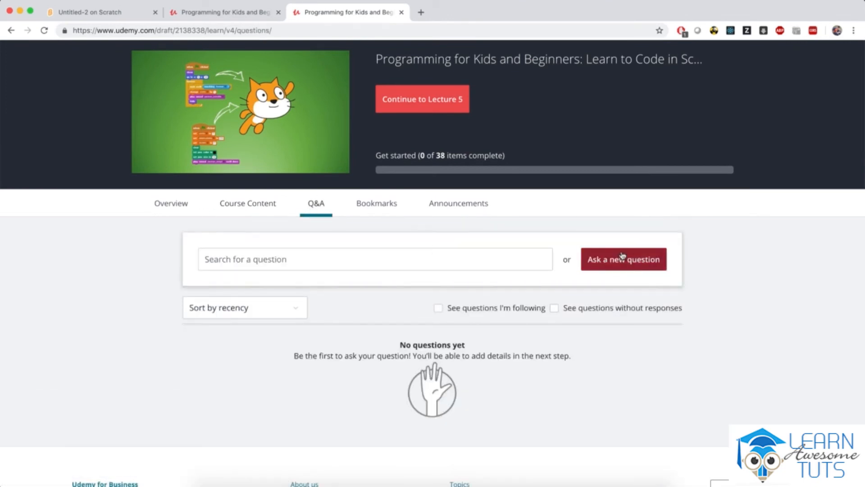
Start a new question titled about Flappy Bird not flying on the green flag
left_click(623, 259)
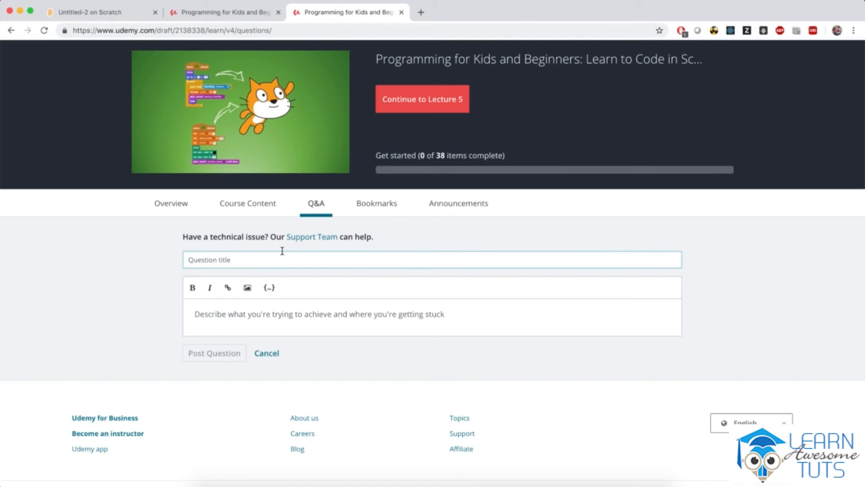
type("My Fa")
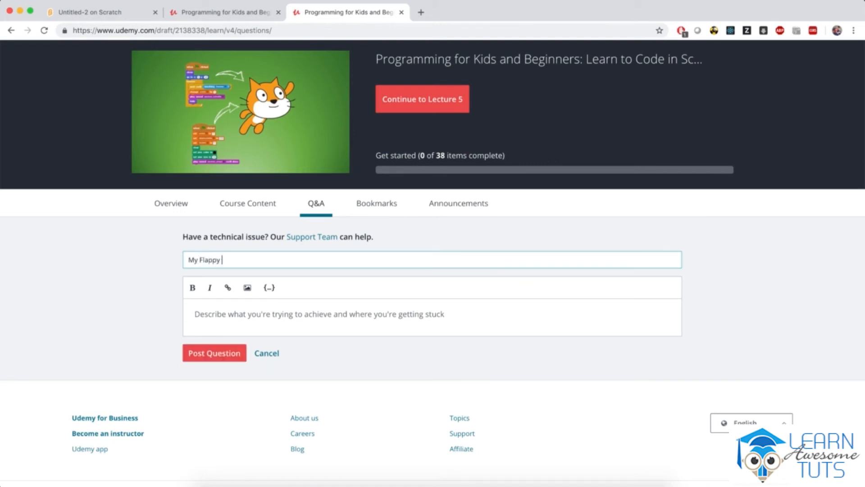
type("Bird isn't flying when I hit the green f")
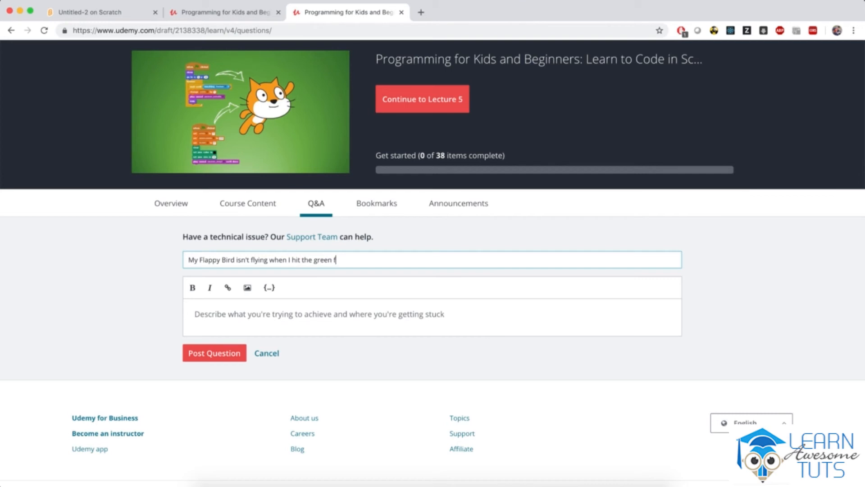
type("lag")
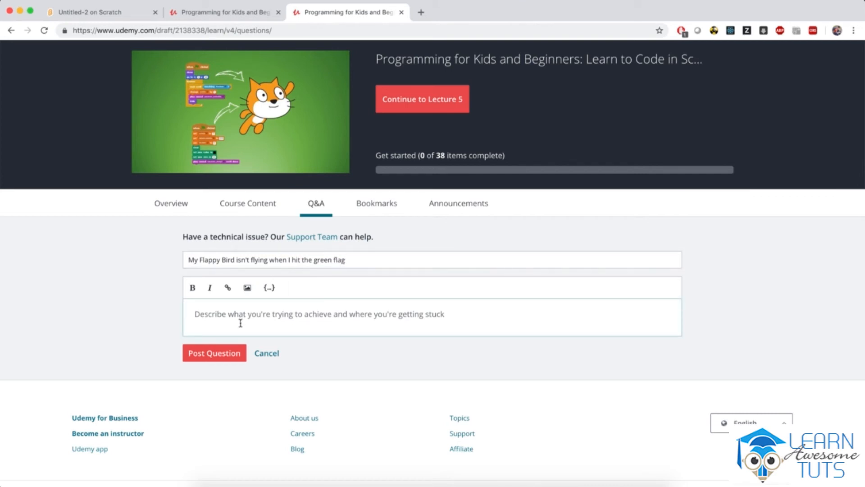
Write the body greeting Daniel and asking why Flappy Bird falls to the ground
type("H")
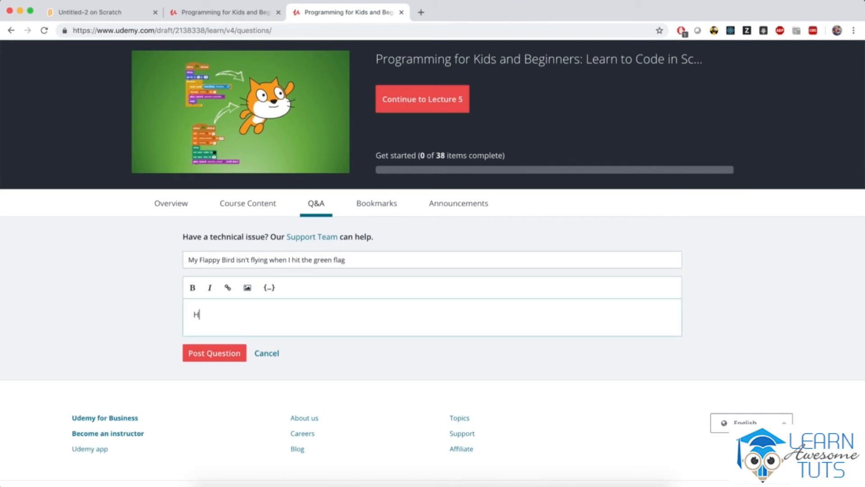
type("i Daniel,")
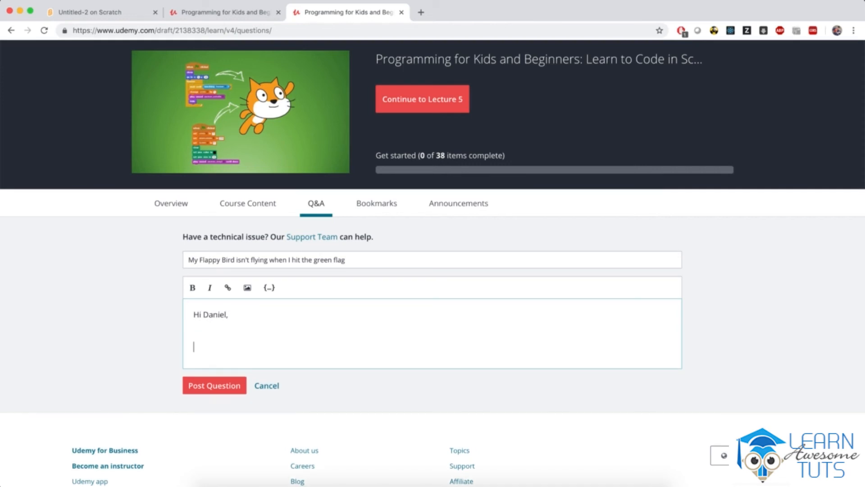
type("When I hit the flag, my")
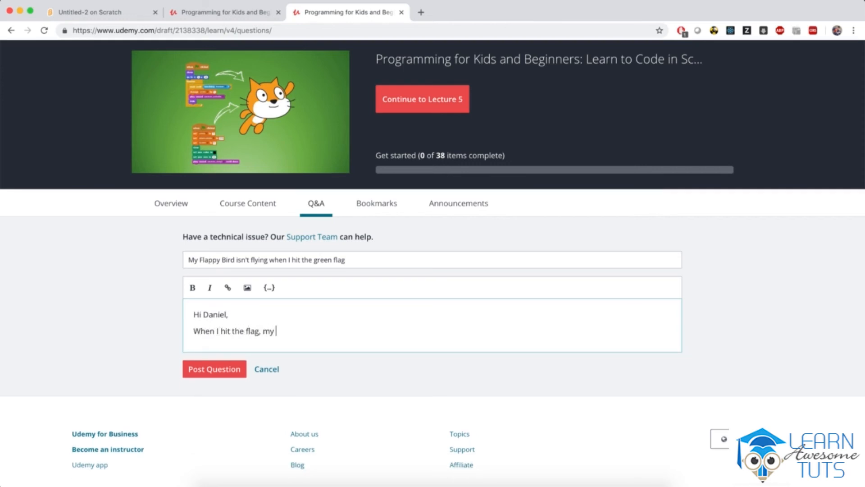
type("flappy bird")
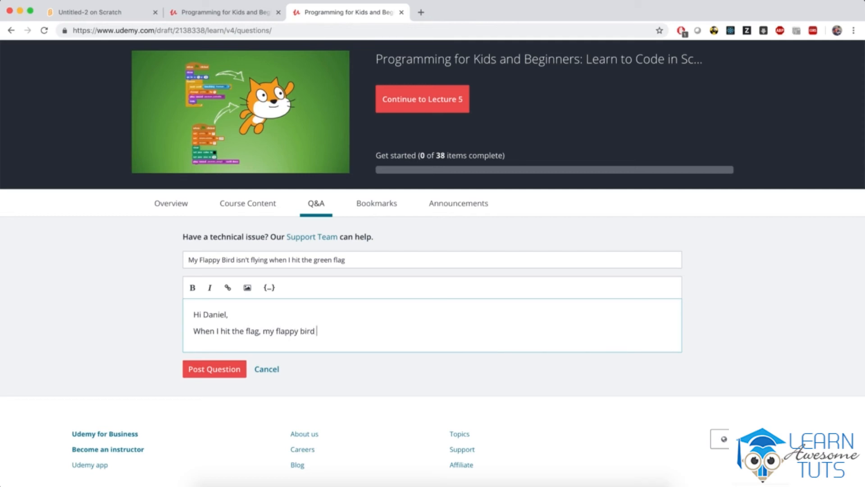
type("falls to")
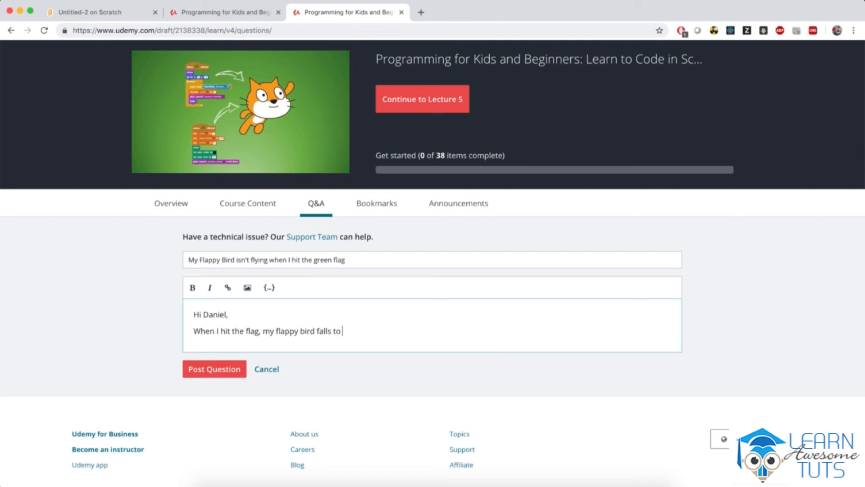
type("the ground. What can I d")
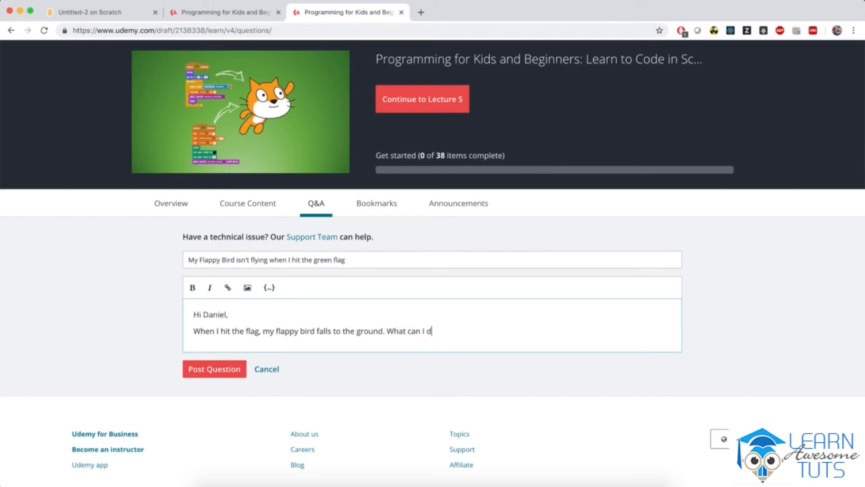
type("o?")
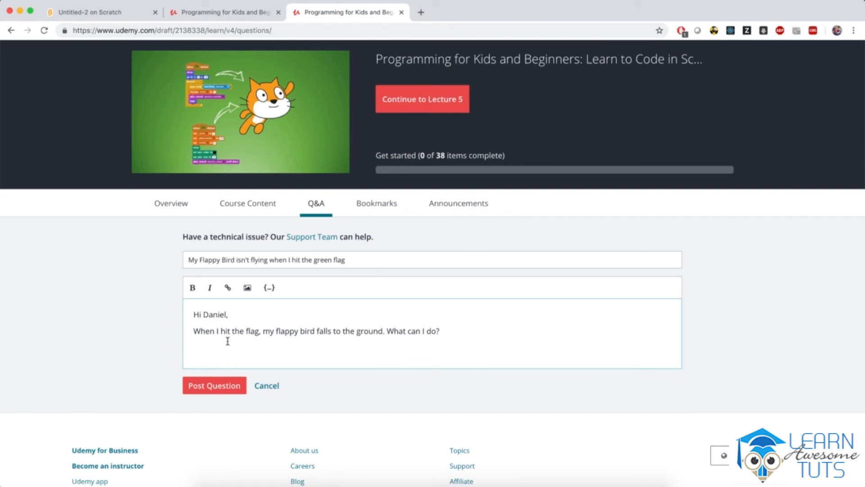
mouse_move(98, 259)
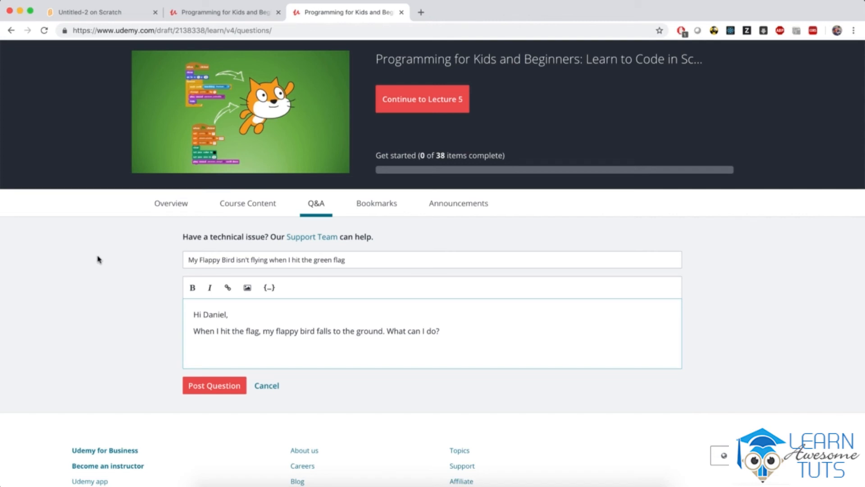
mouse_move(84, 139)
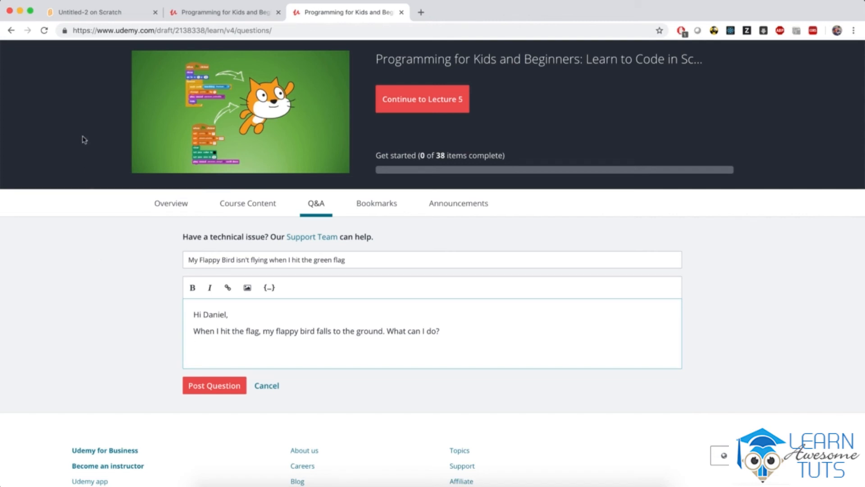
Copy the Scratch Flappy Bird project's URL and come back to the question draft
left_click(102, 12)
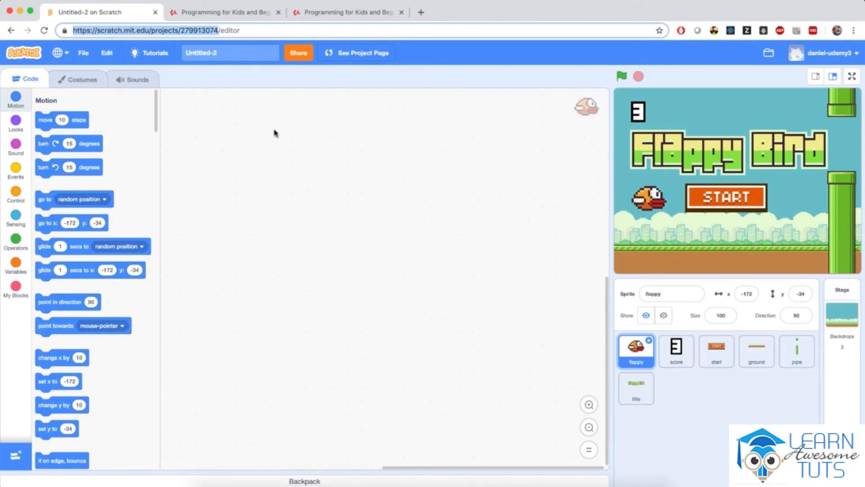
mouse_move(298, 89)
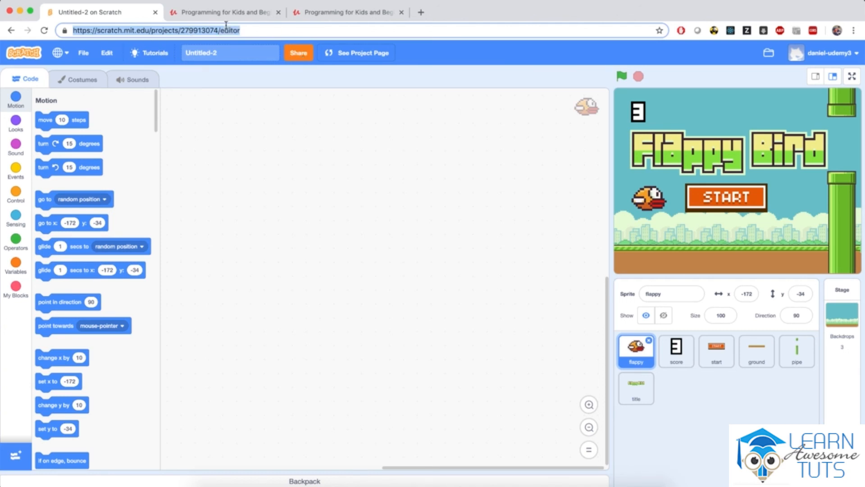
left_click(347, 12)
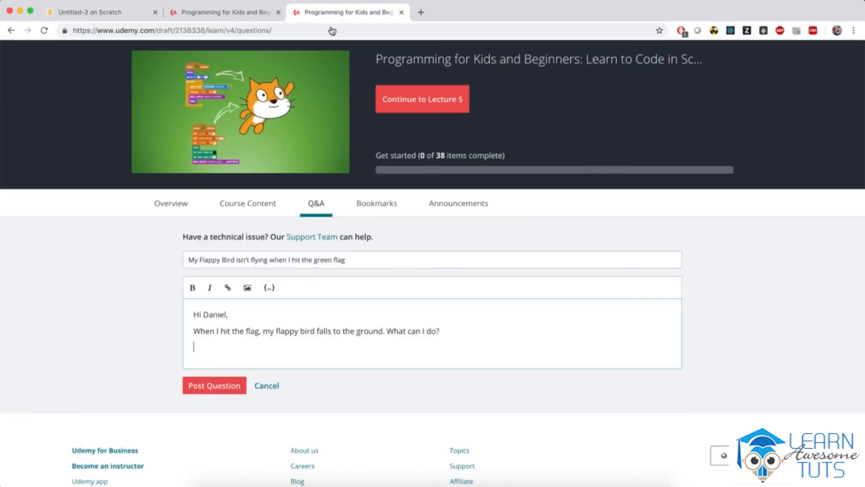
type("https://scratch.mit.edu/projects/279913074/editor")
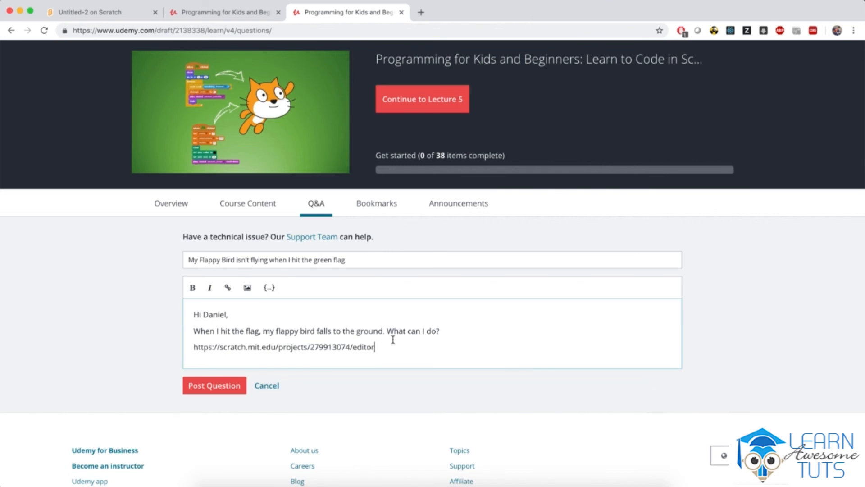
left_click(247, 207)
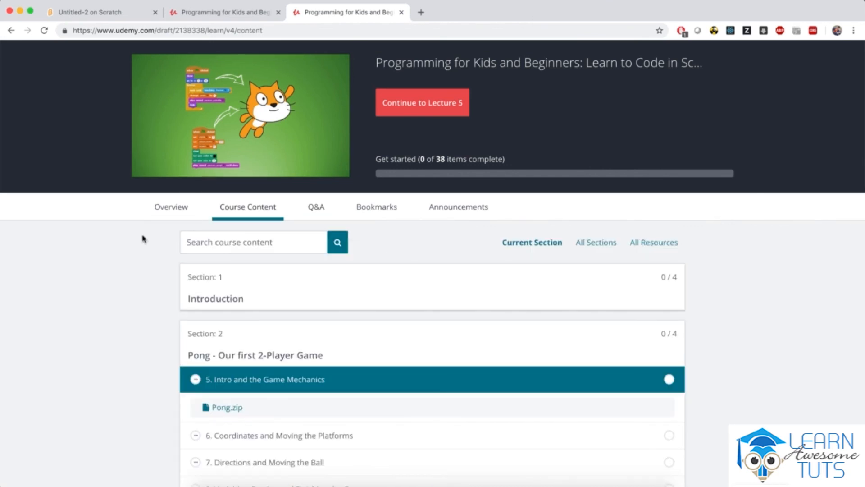